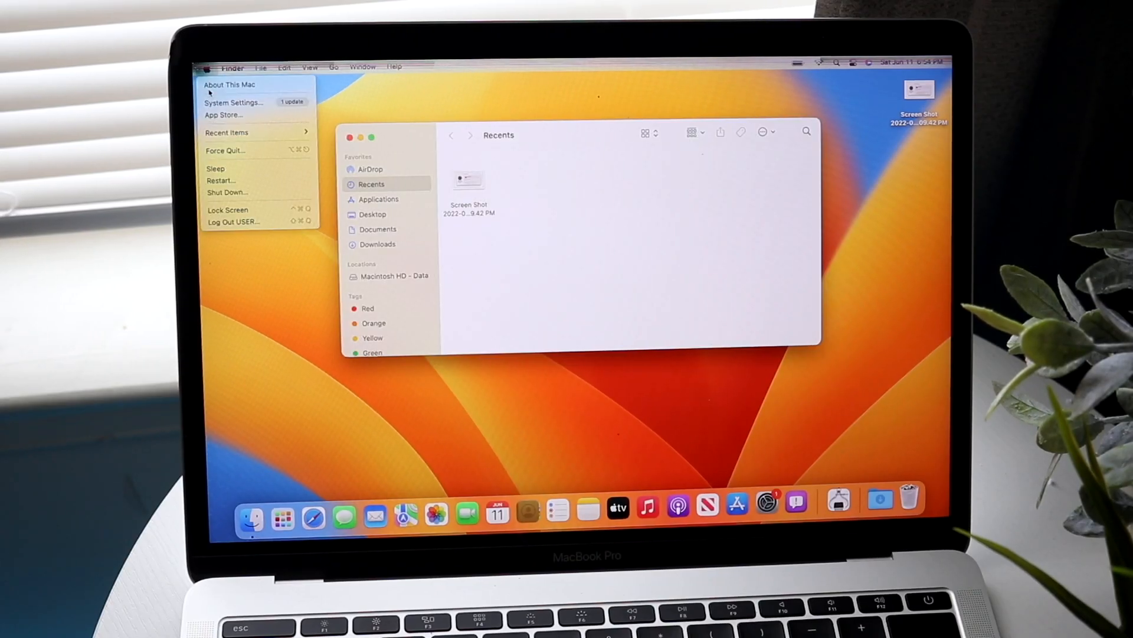
# Bring up System Settings from the Apple menu, check the Wi-Fi menu, and front Finder's Recents window
pyautogui.click(230, 85)
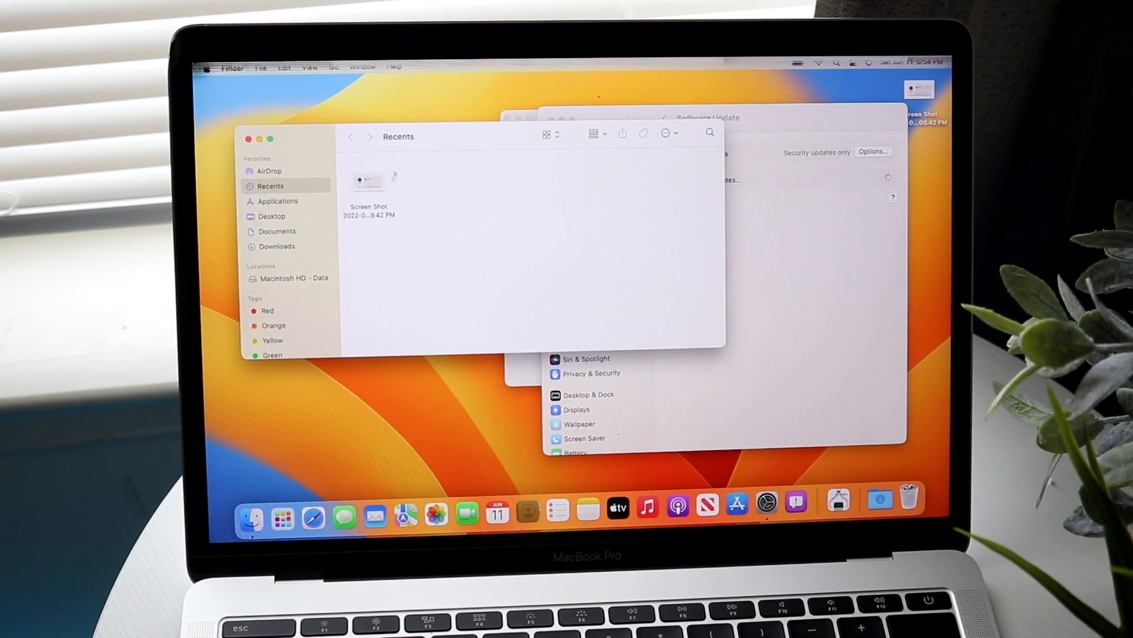
pyautogui.click(816, 61)
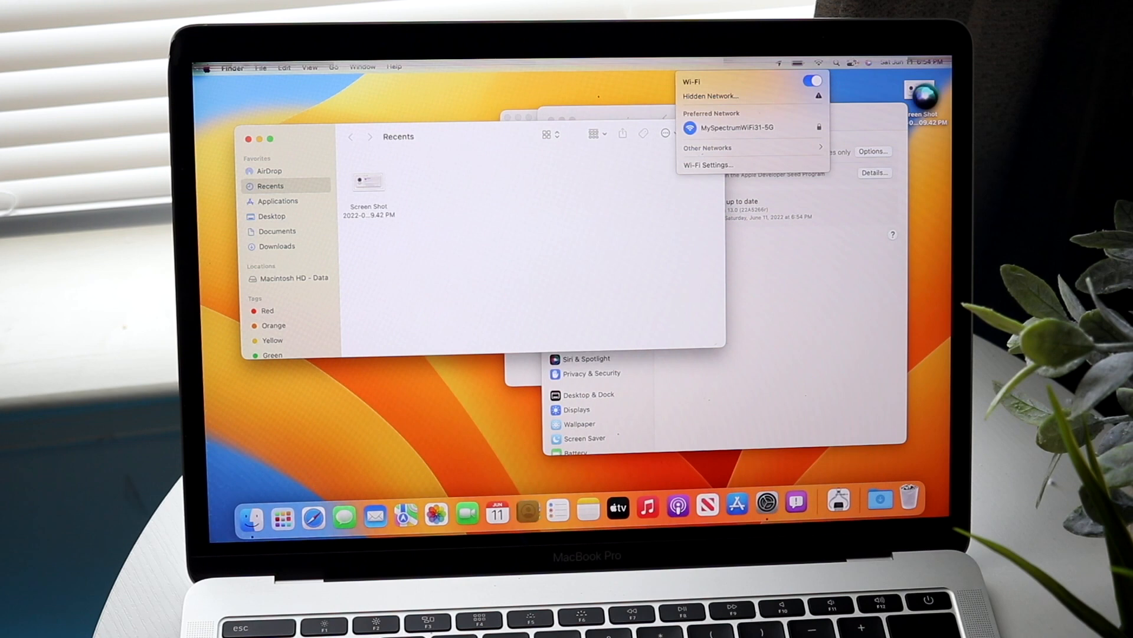
pyautogui.click(862, 62)
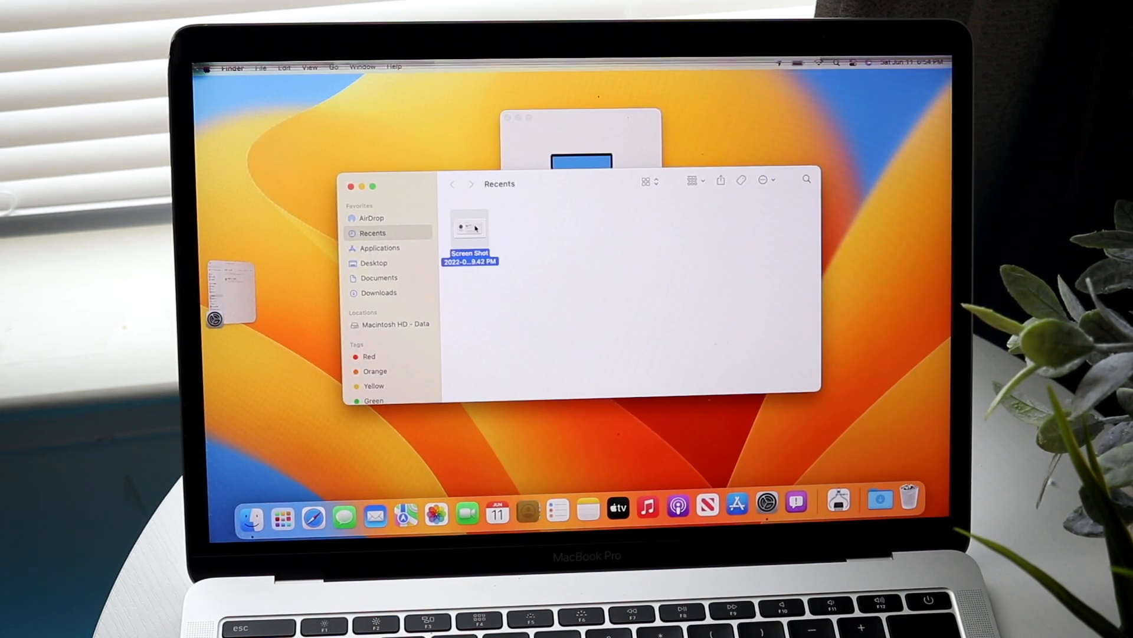
# View the Screen Shot file from Recents in Preview, showing the macOS 13 beta update offer
pyautogui.doubleClick(470, 226)
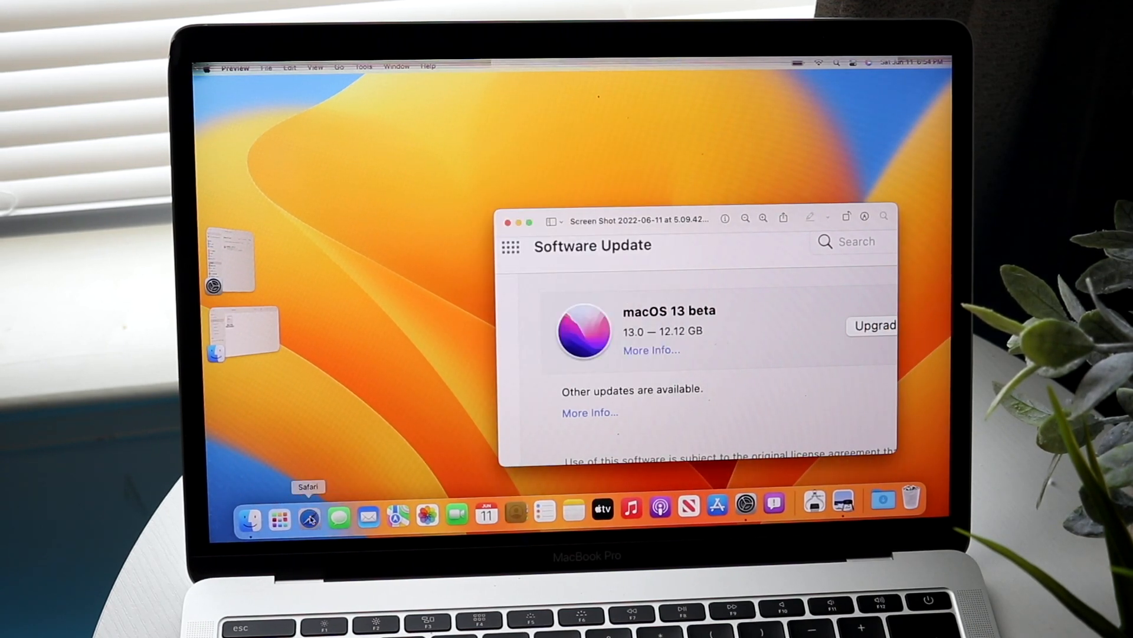
# Launch Safari from the Dock, load apple.com from Favorites, and focus the address bar
pyautogui.click(310, 519)
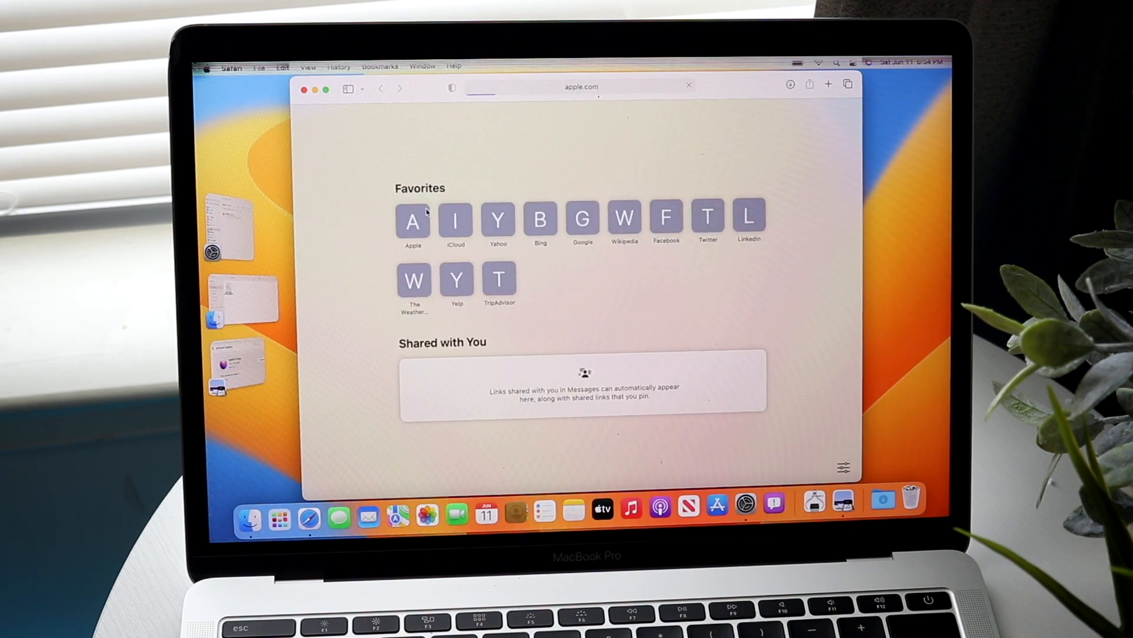
pyautogui.click(413, 219)
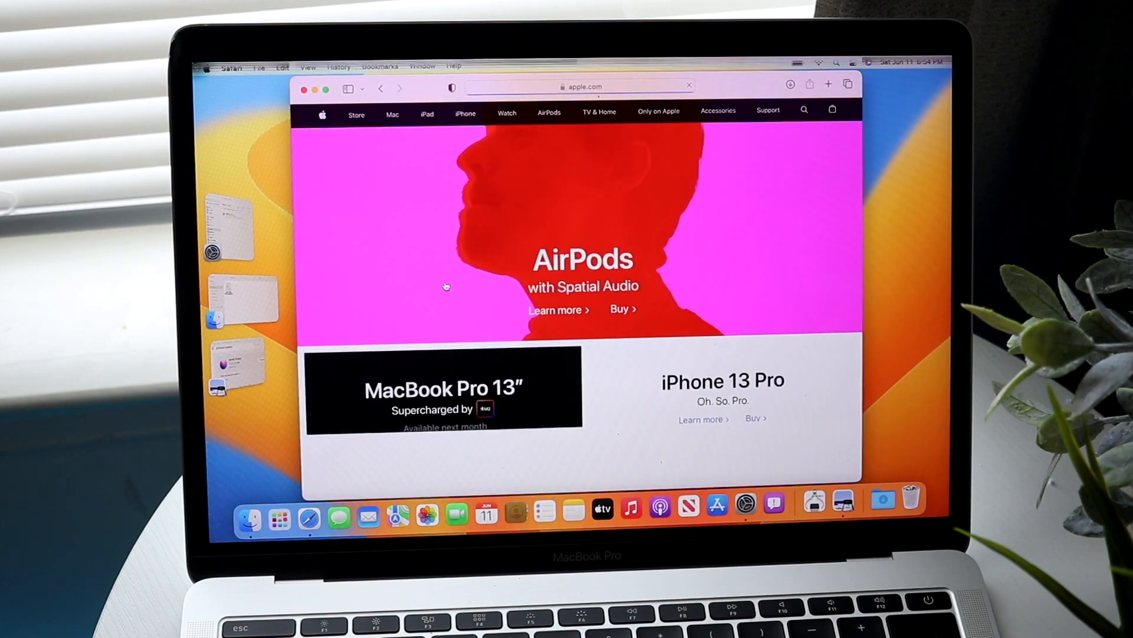
pyautogui.scroll(-3)
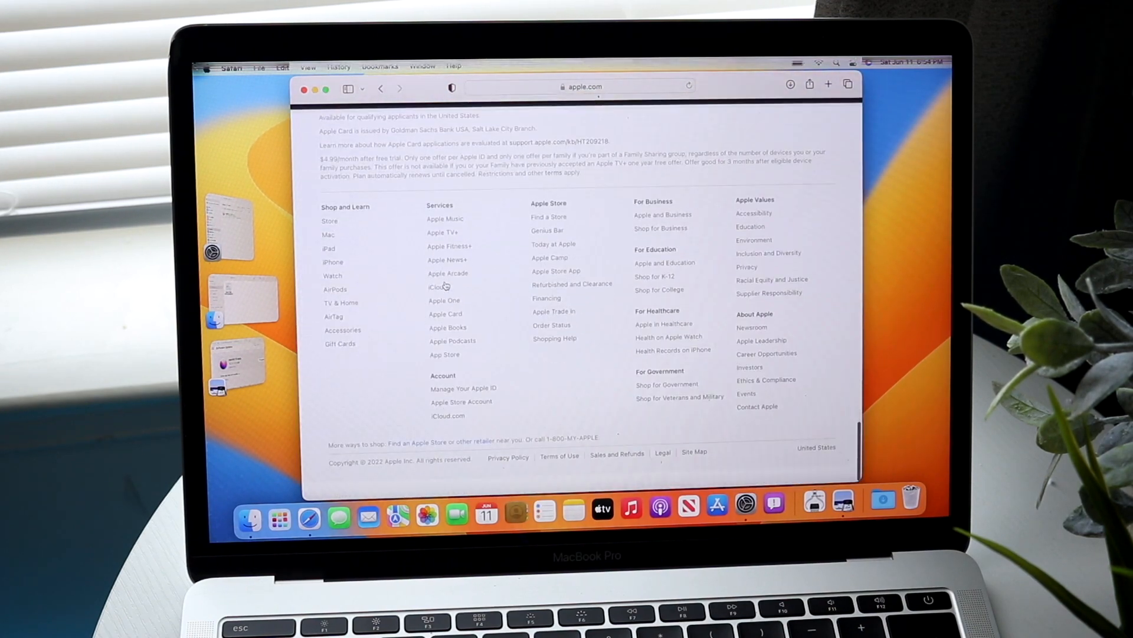
pyautogui.click(584, 86)
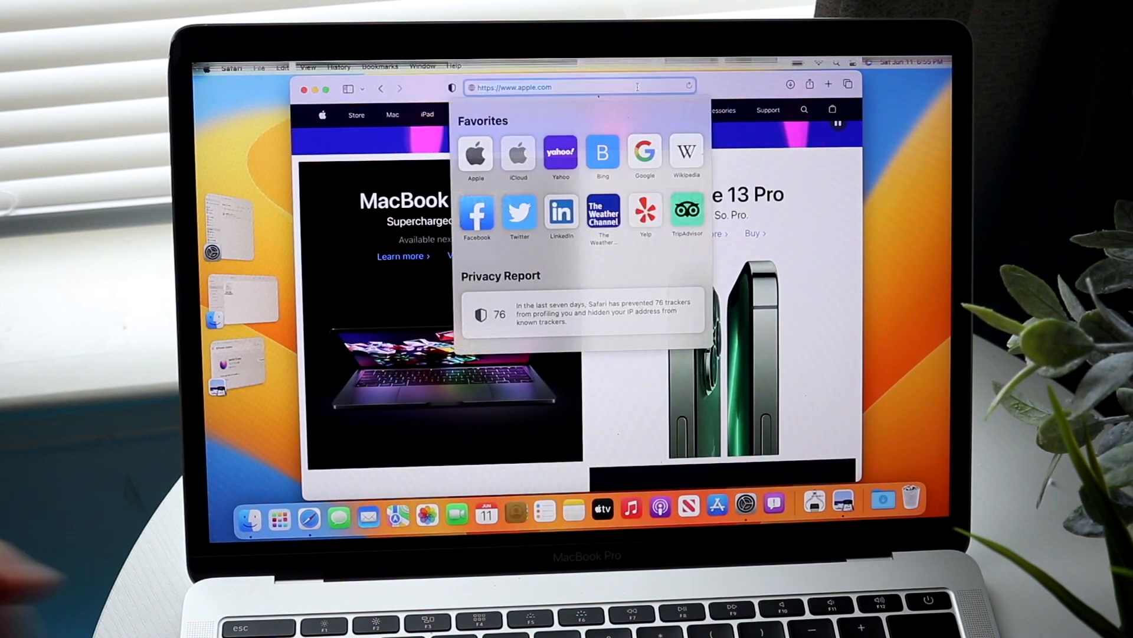
# Search Google for 'macos ventura' and follow the macOS Ventura Preview result
pyautogui.write('macos ventura')
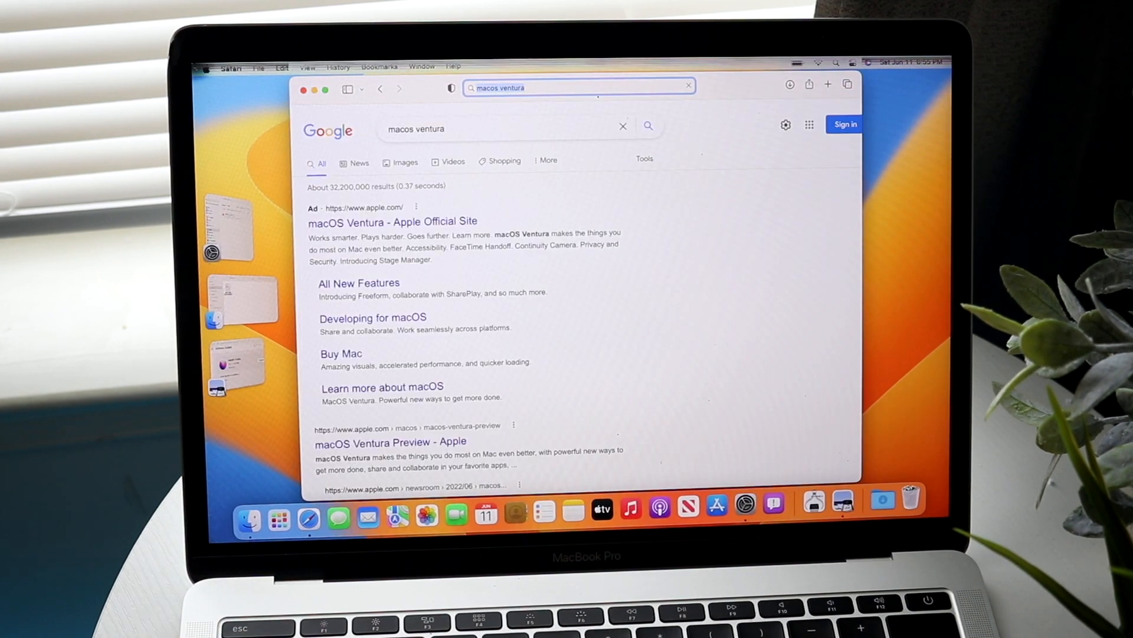
pyautogui.scroll(-3)
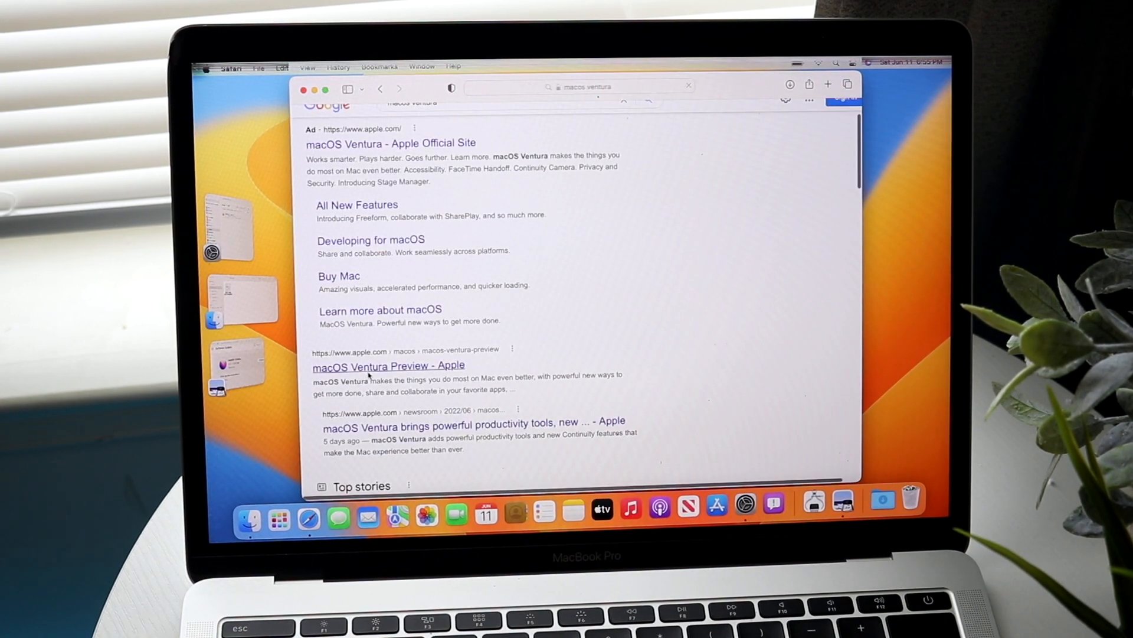
pyautogui.click(388, 366)
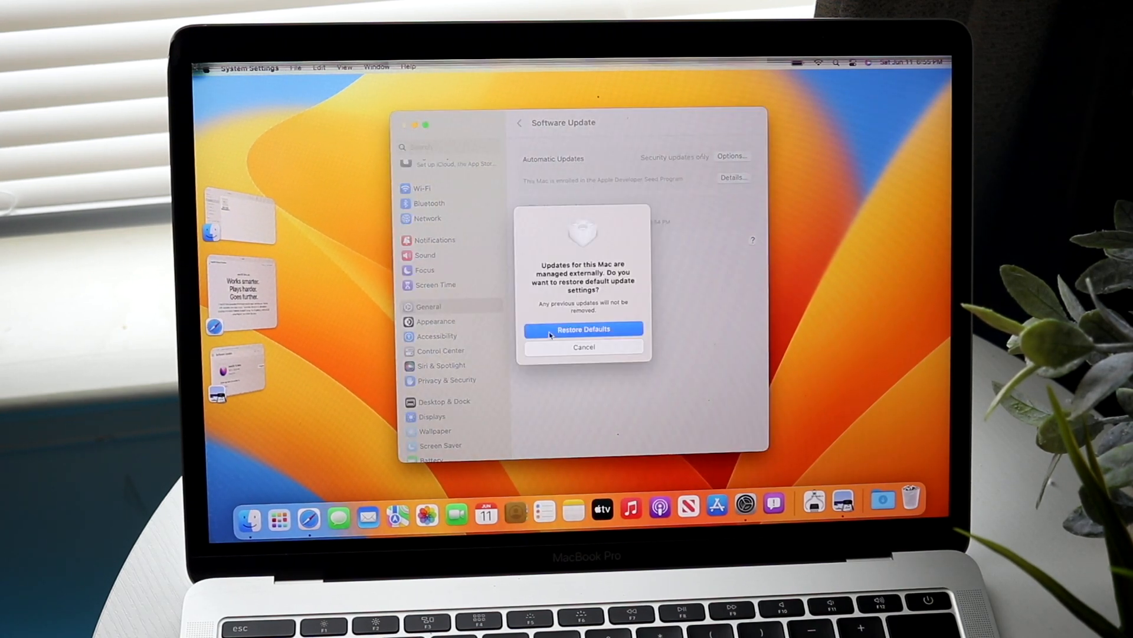
# Restore default update settings so the Mac reports up to date, then front the Safari window
pyautogui.click(583, 347)
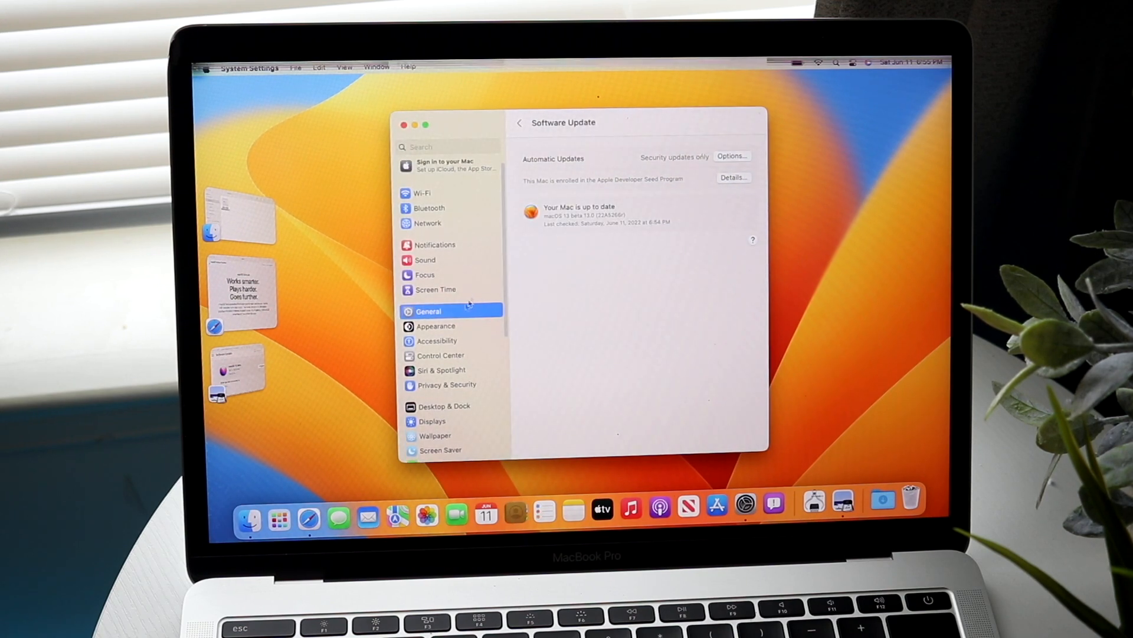
pyautogui.click(435, 326)
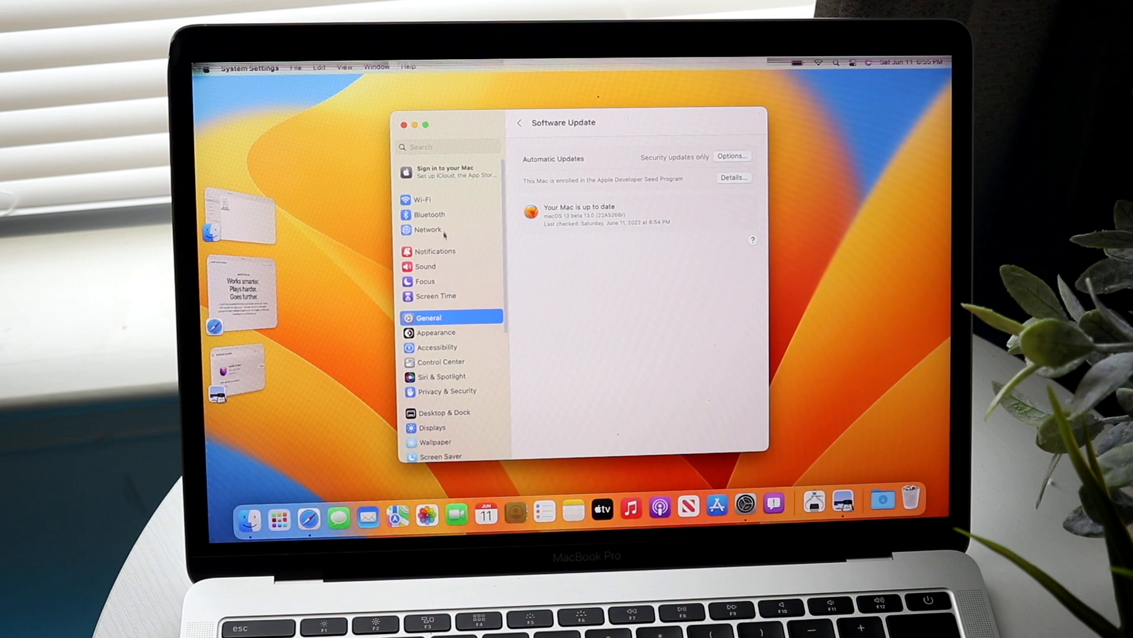
pyautogui.click(435, 250)
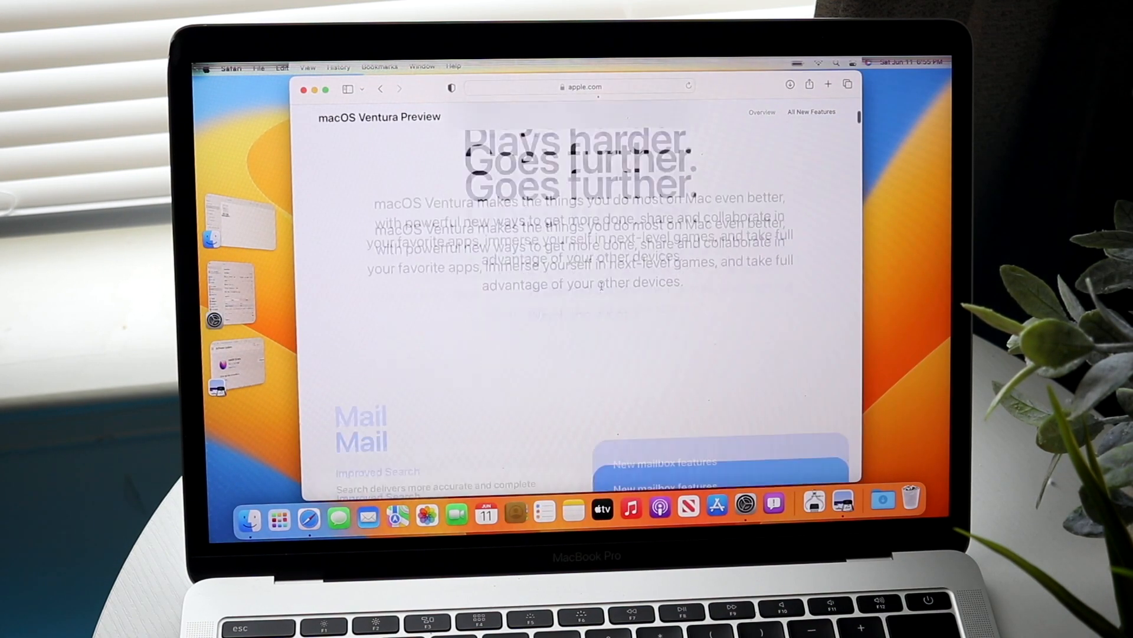
# Scroll down through the macOS Ventura Preview page beside the Preview screenshot window
pyautogui.scroll(-3)
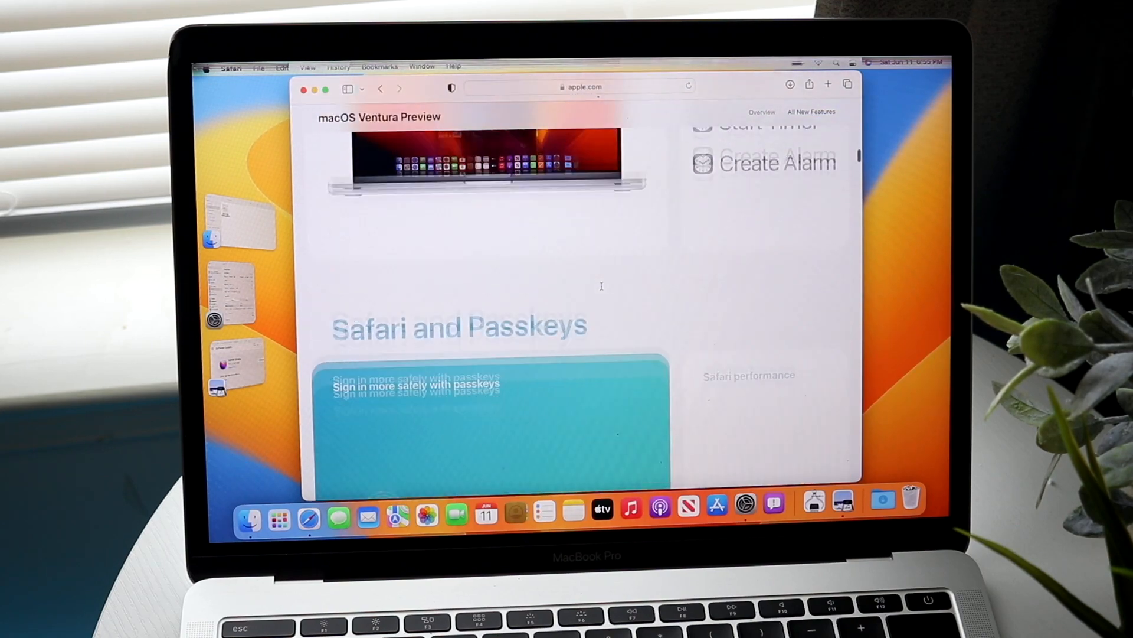
pyautogui.scroll(-3)
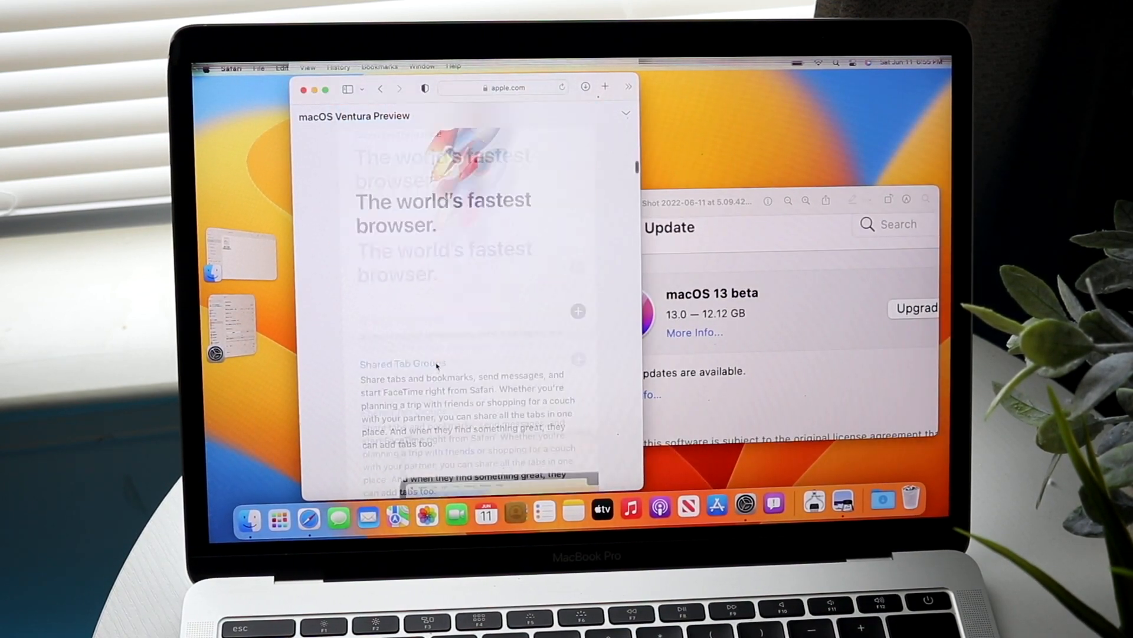
pyautogui.scroll(-3)
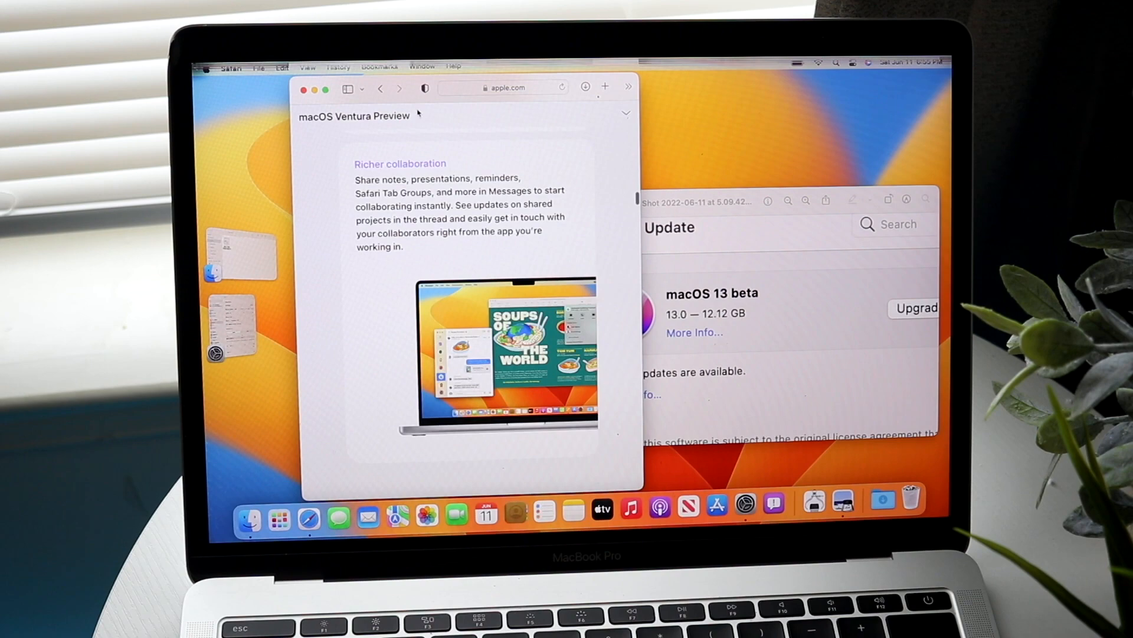